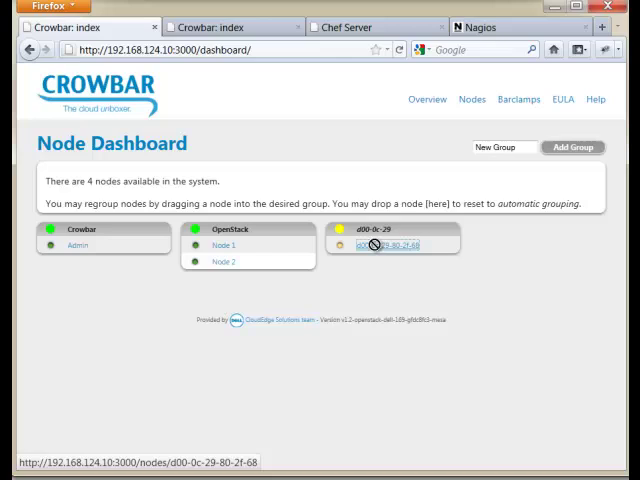
Drag node d00-0c-29-80-2f-68 into the OpenStack group and reload the Node Dashboard.
left_click_drag(390, 243, 247, 277)
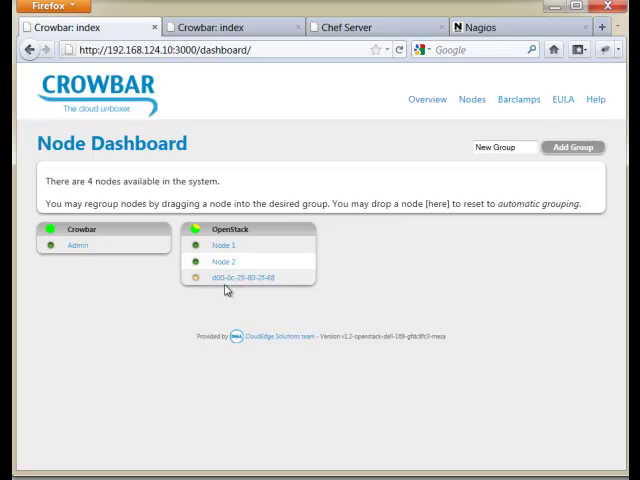
mouse_move(417, 145)
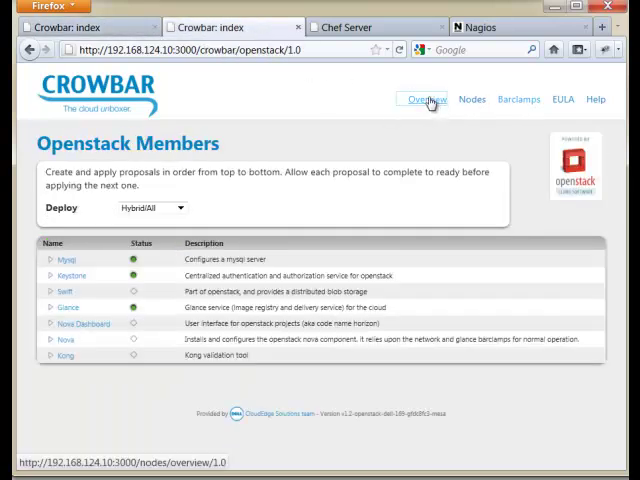
left_click(471, 99)
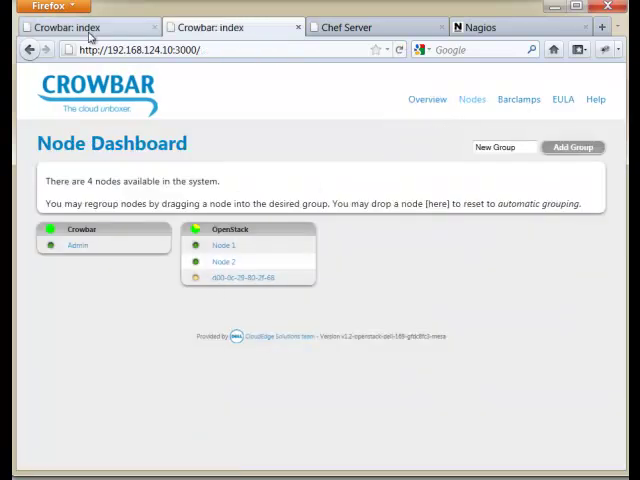
Review the Glance proposal with glance-server on Node 1, then list the OpenStack members.
left_click(518, 99)
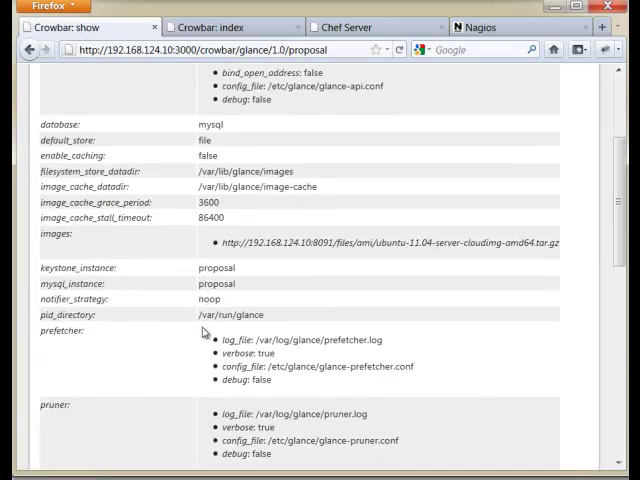
scroll("down", 3)
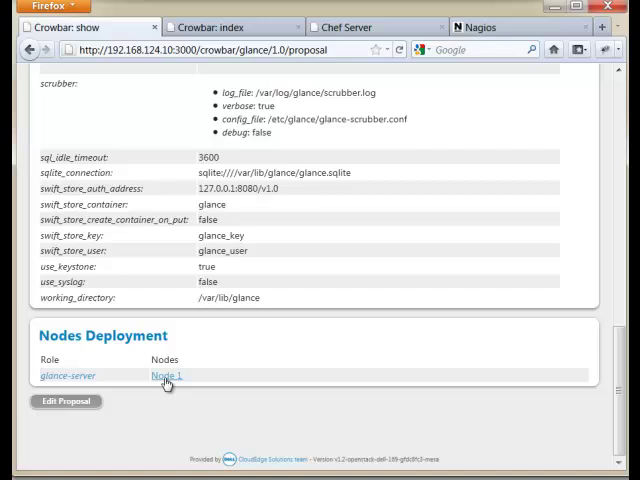
mouse_move(166, 376)
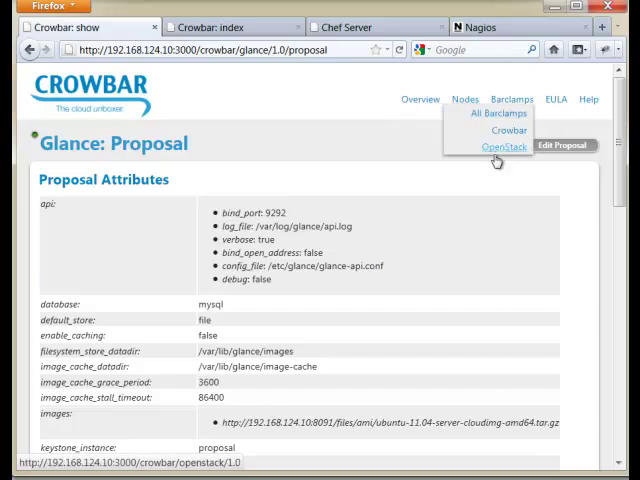
left_click(504, 147)
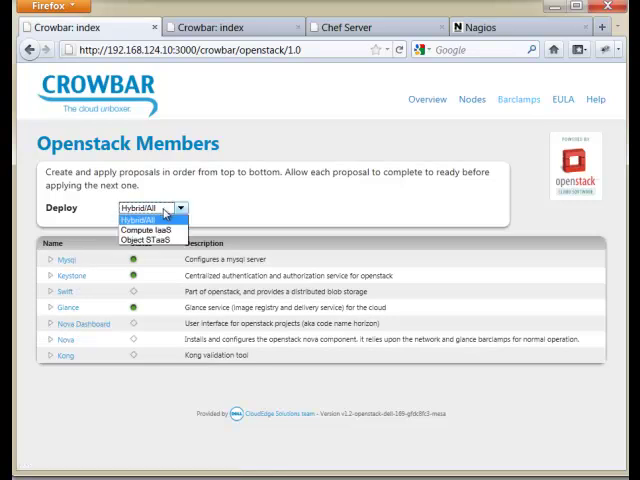
Filter deployments to Compute IaaS and create a Nova Dashboard proposal.
left_click(143, 232)
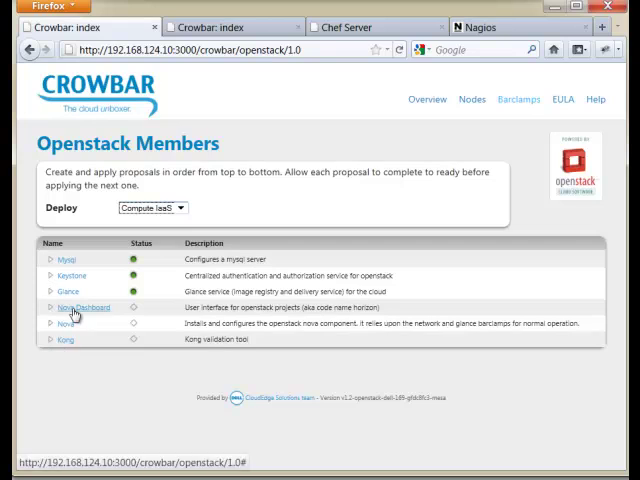
left_click(83, 307)
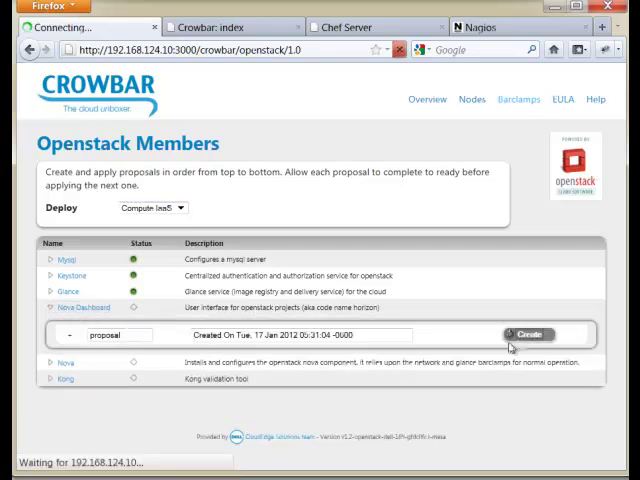
left_click(529, 334)
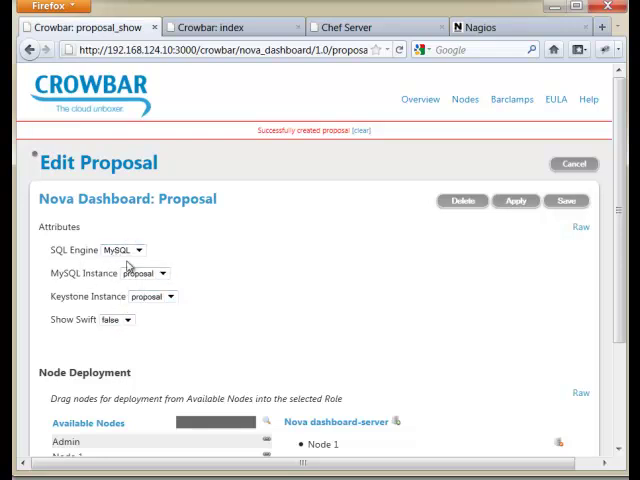
Review and apply the Nova Dashboard proposal for Node 1, then return to OpenStack members.
left_click(122, 250)
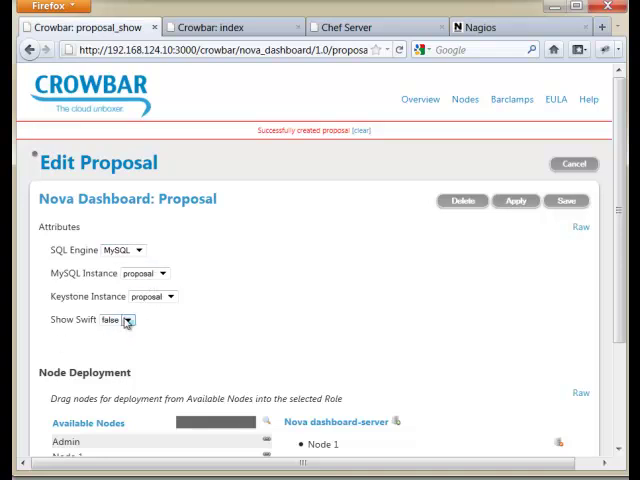
scroll("down", 3)
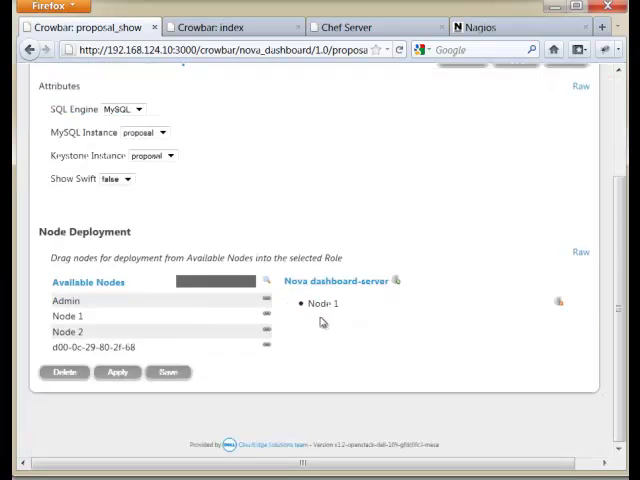
mouse_move(314, 303)
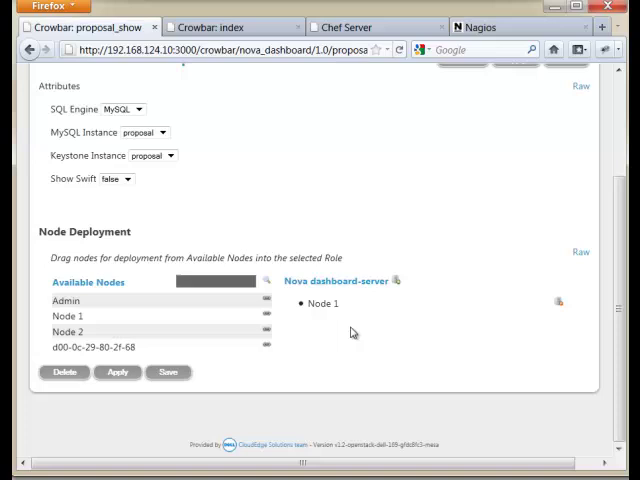
left_click(95, 347)
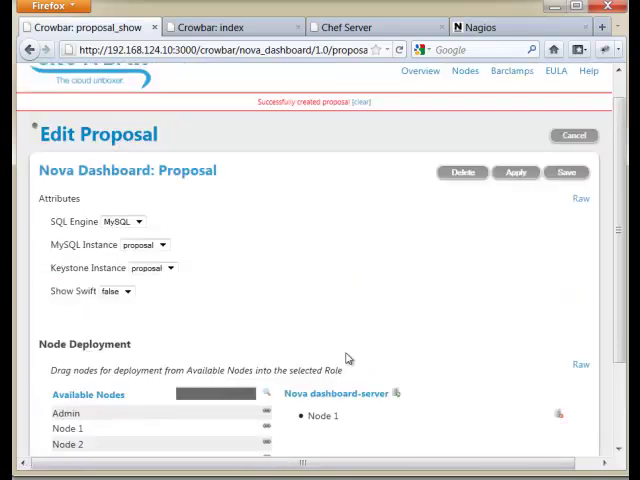
left_click(516, 172)
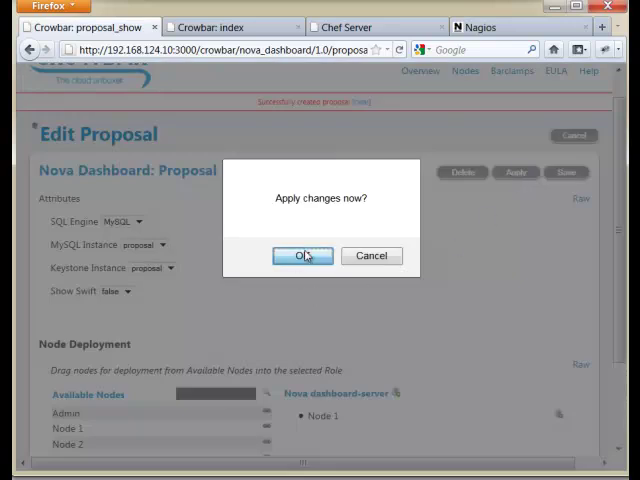
left_click(302, 256)
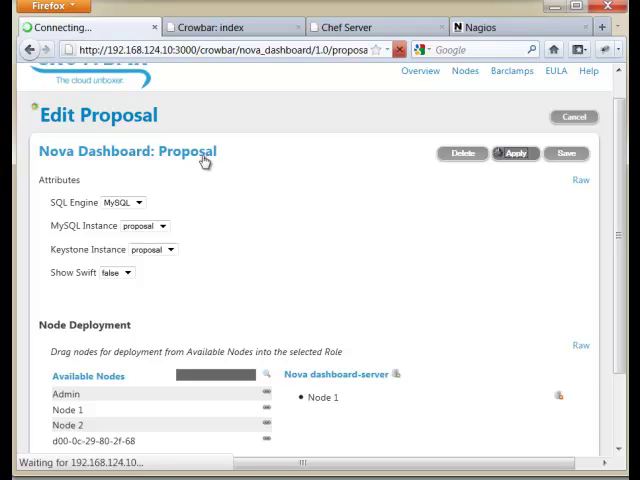
left_click(512, 99)
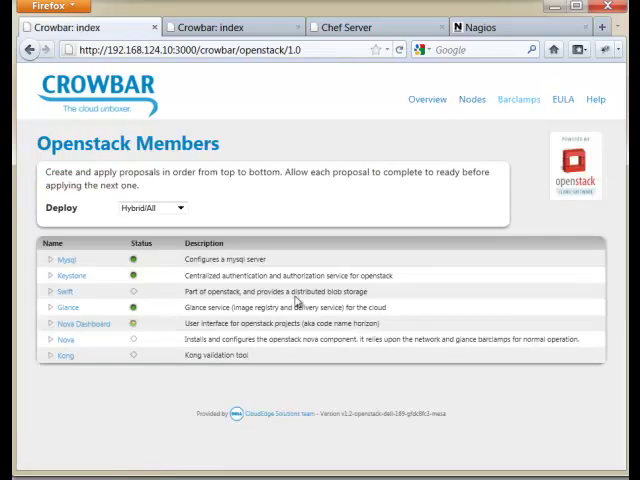
Save node d00-0c-29-80-2f-68 with alias 'Node 3' and description 'Compute 2'.
left_click(471, 99)
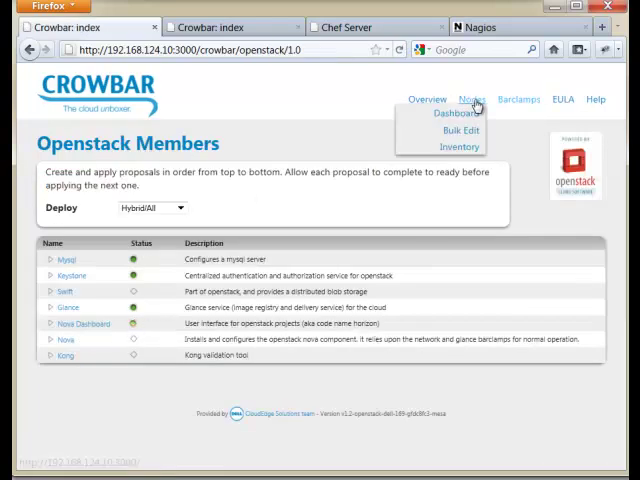
left_click(457, 113)
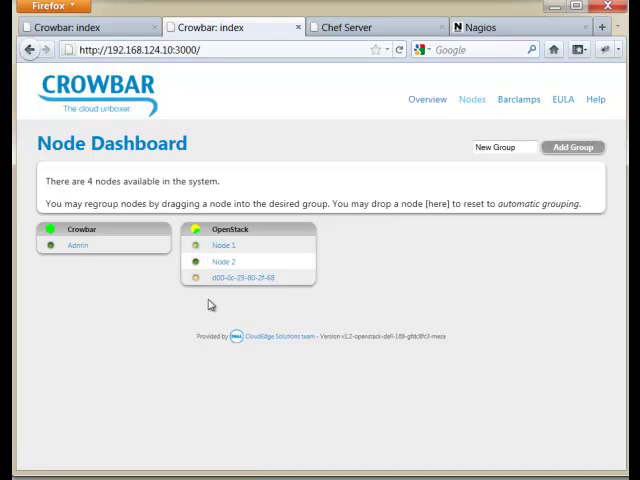
mouse_move(303, 302)
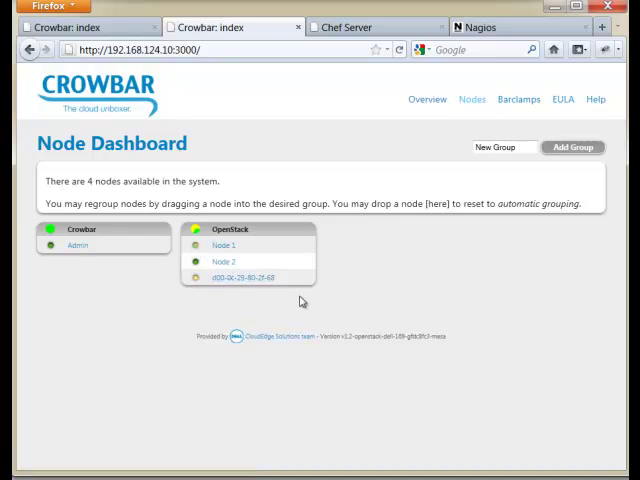
left_click(238, 277)
type("Compute 2")
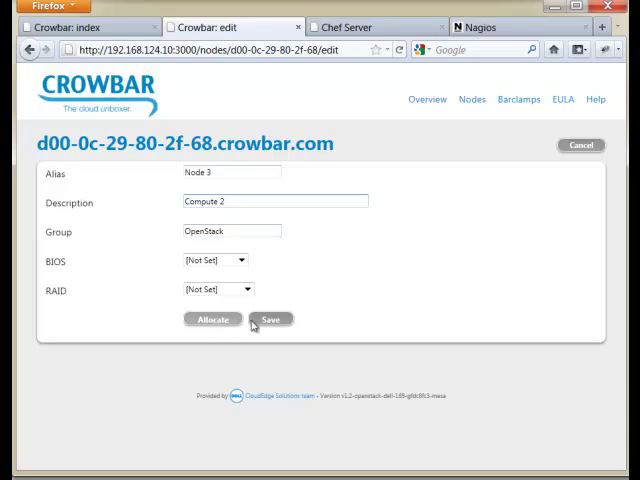
left_click(271, 319)
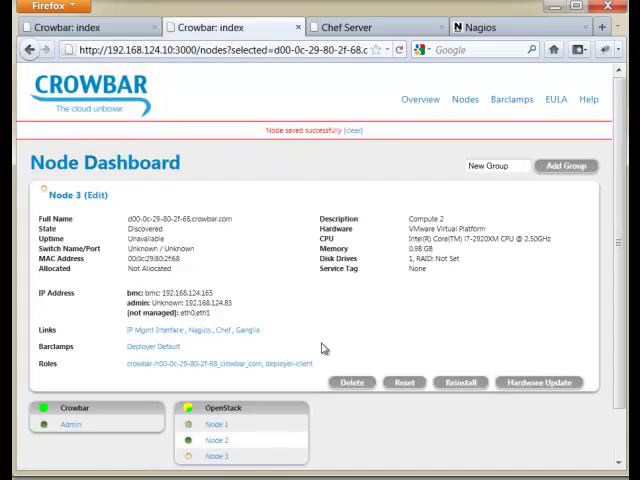
scroll("down", 3)
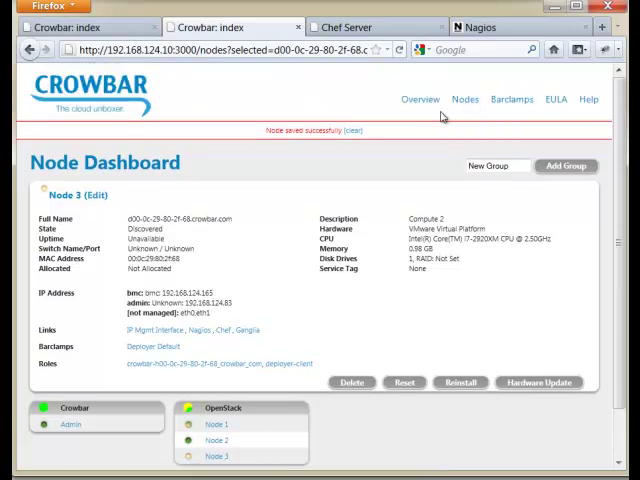
mouse_move(463, 104)
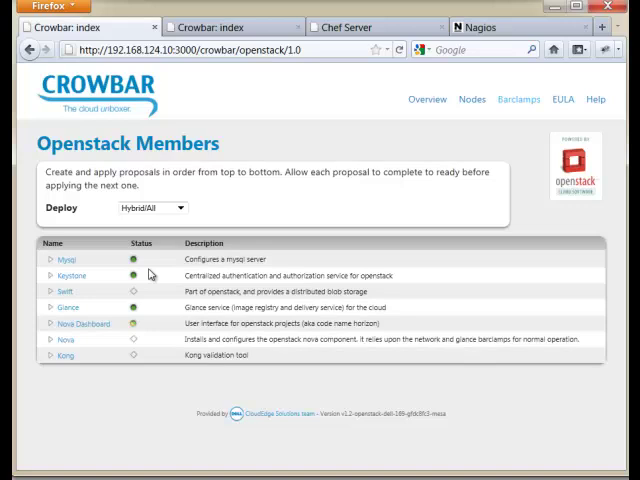
Create a Nova proposal, switch its hypervisor from kvm to qemu, and review the network options.
left_click(48, 338)
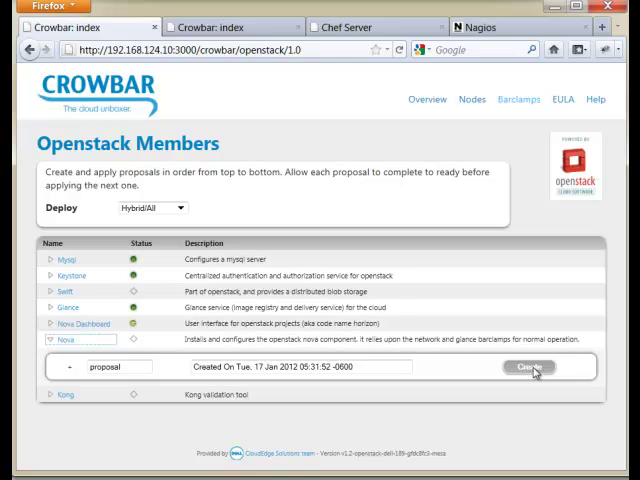
left_click(528, 367)
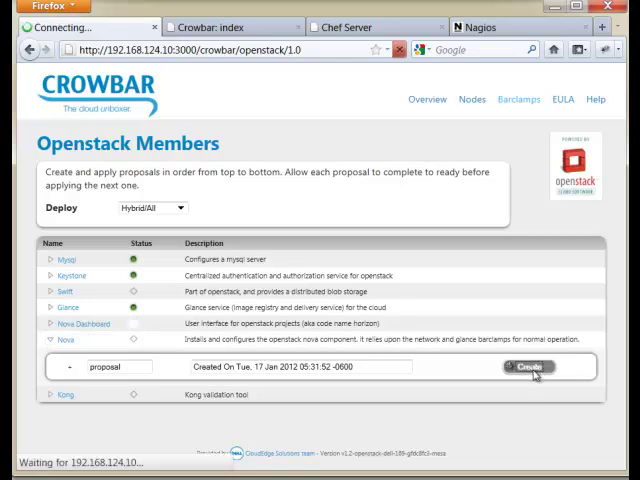
left_click(529, 366)
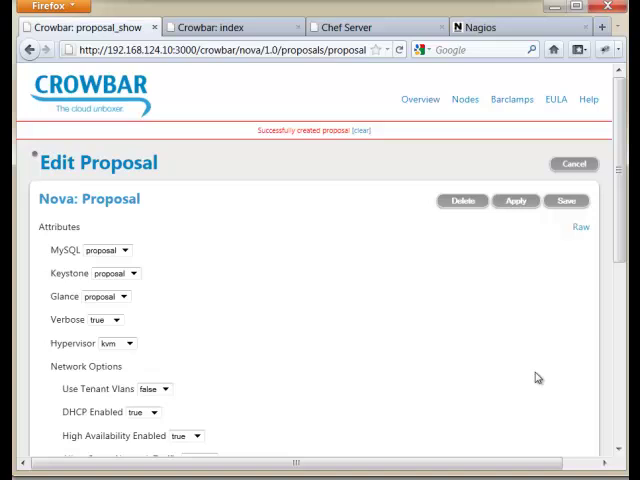
mouse_move(229, 237)
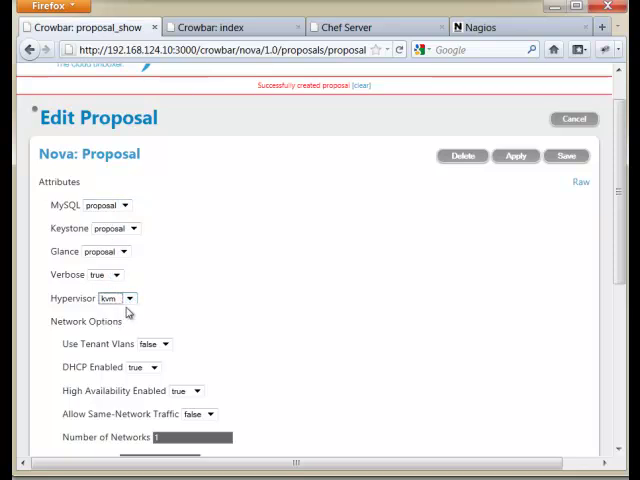
left_click(115, 298)
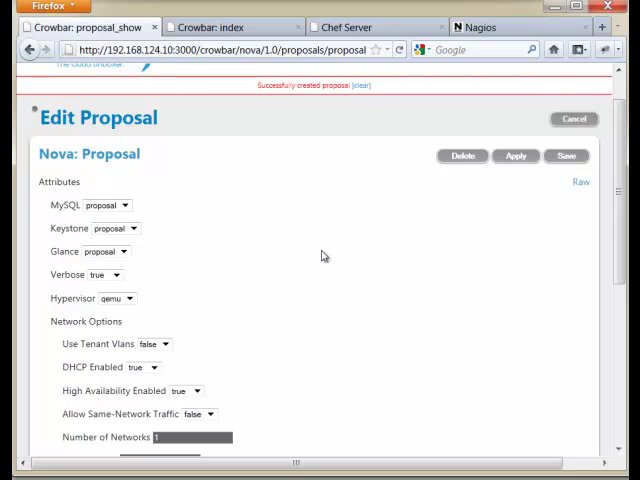
scroll("down", 3)
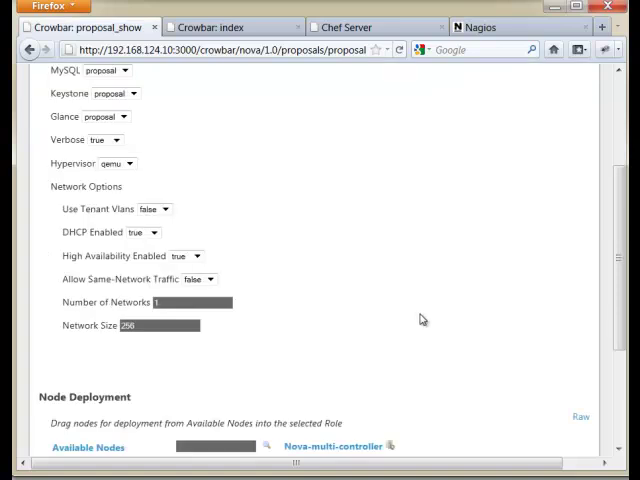
scroll("down", 3)
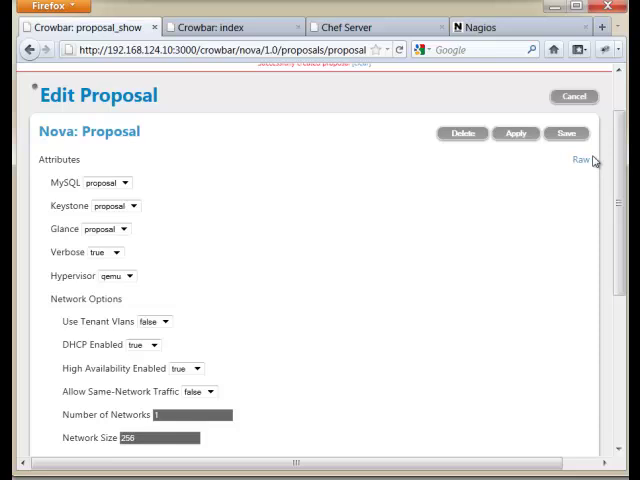
left_click(581, 161)
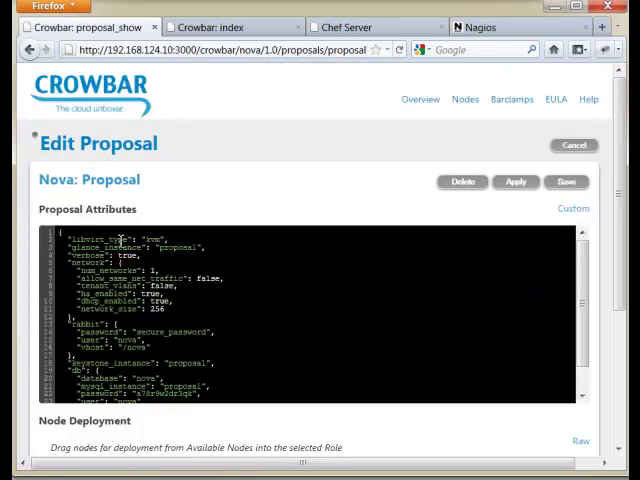
mouse_move(311, 263)
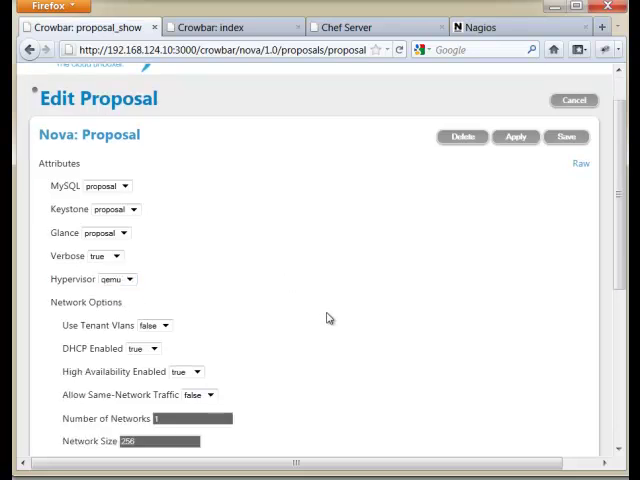
scroll("down", 3)
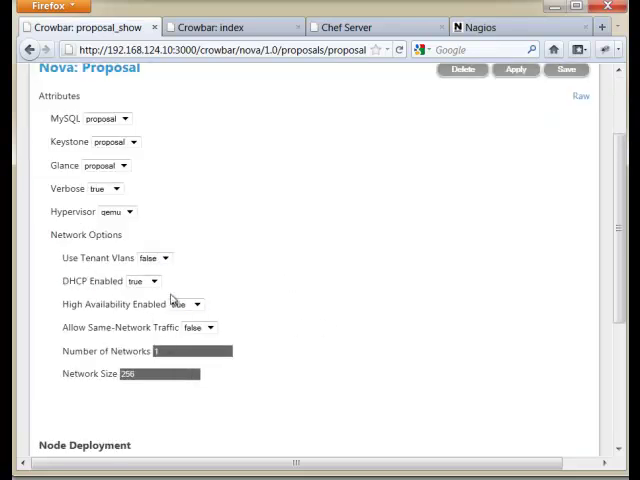
mouse_move(275, 380)
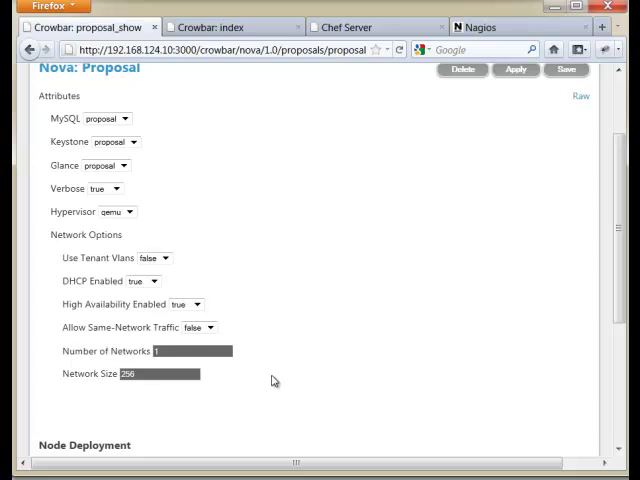
mouse_move(320, 356)
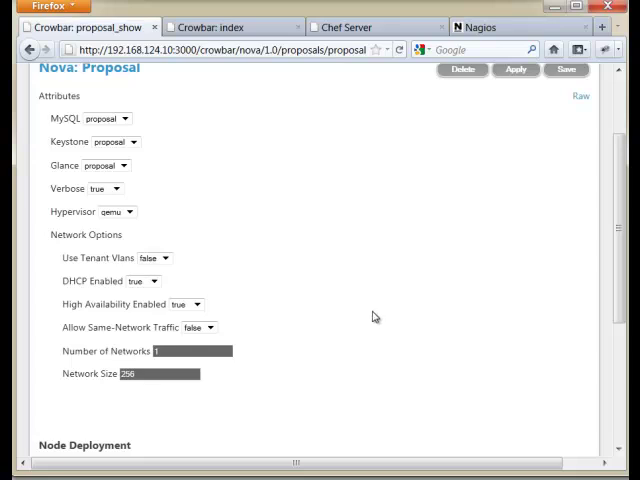
mouse_move(301, 288)
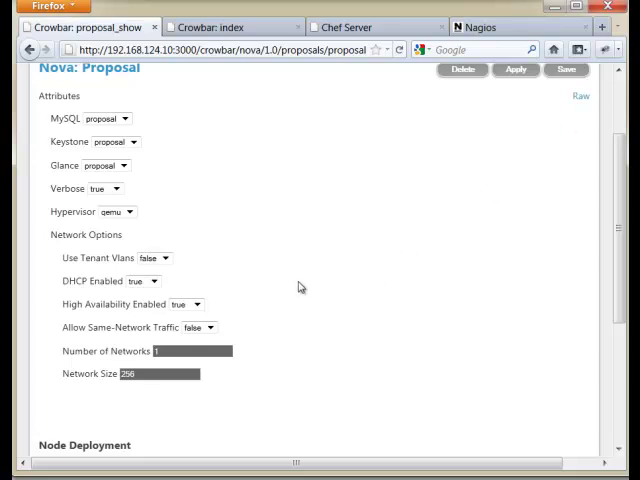
Apply the Nova proposal with Node 1 controller and Nodes 2–3 compute, then list OpenStack members.
scroll("down", 3)
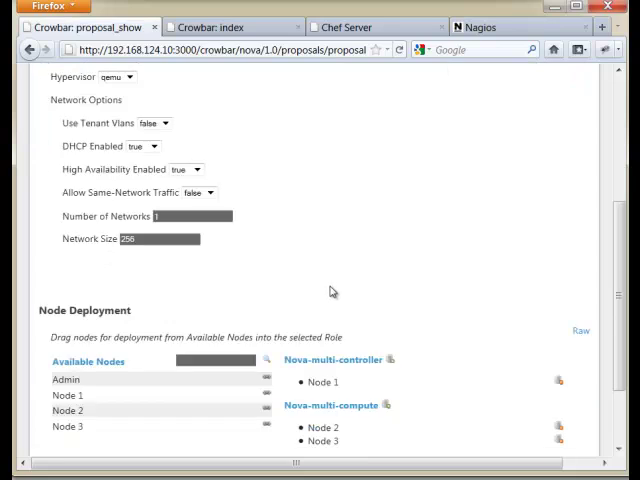
scroll("down", 3)
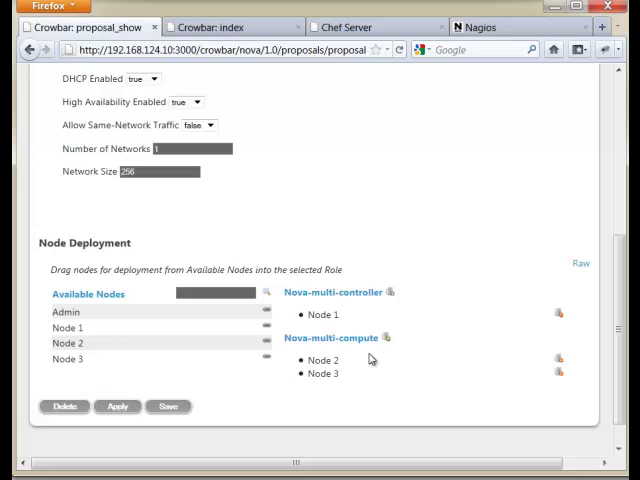
left_click(322, 373)
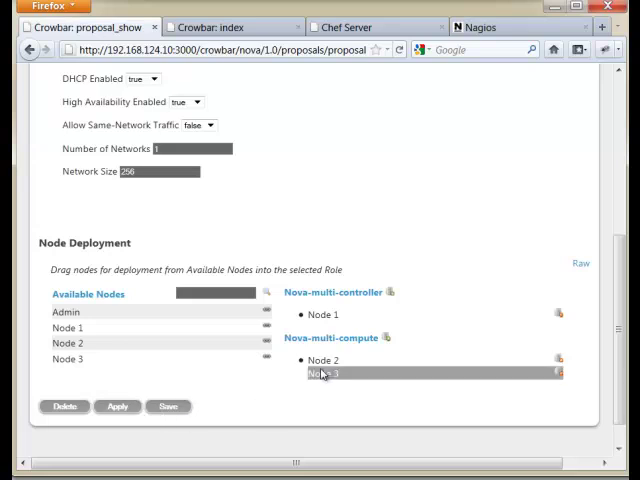
left_click(117, 406)
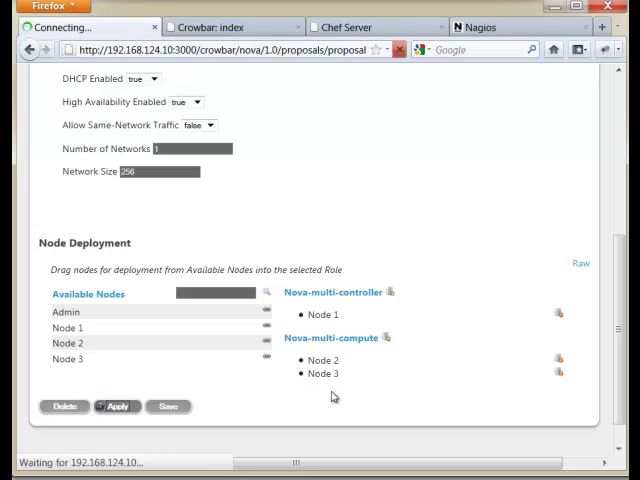
left_click(117, 406)
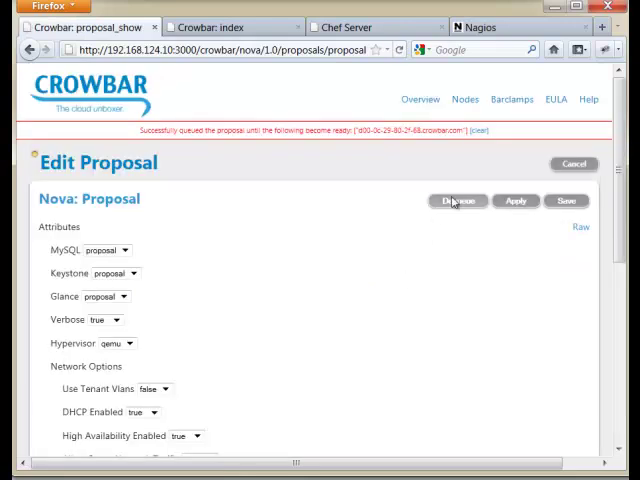
left_click(512, 99)
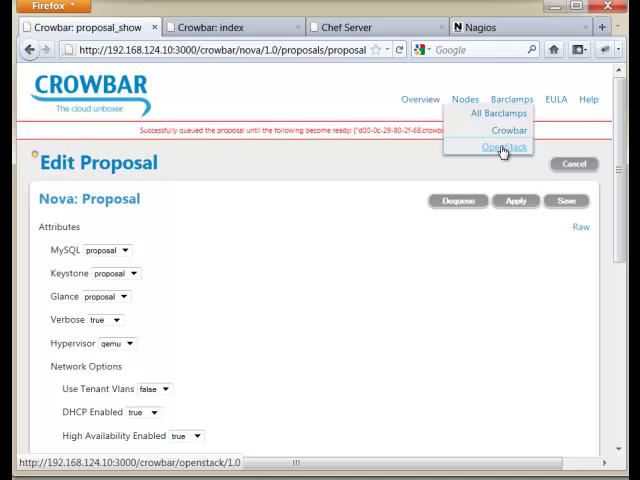
left_click(504, 147)
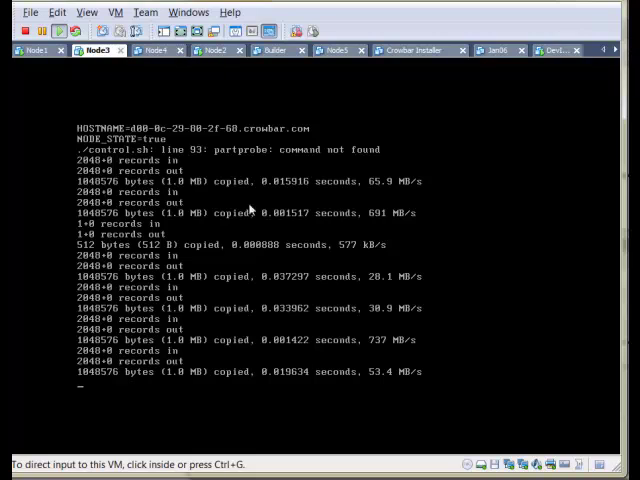
mouse_move(232, 398)
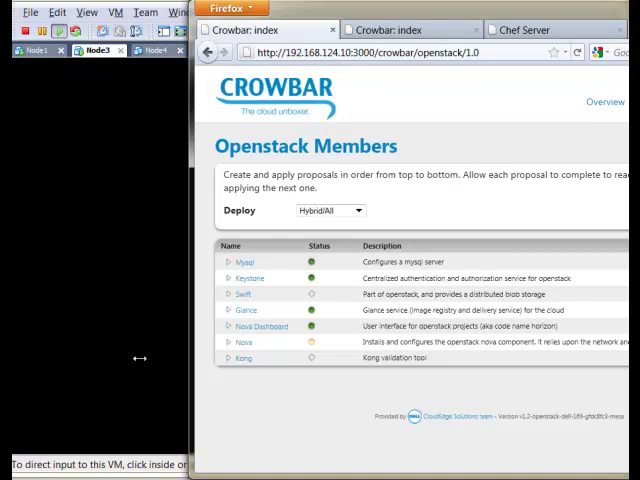
mouse_move(232, 389)
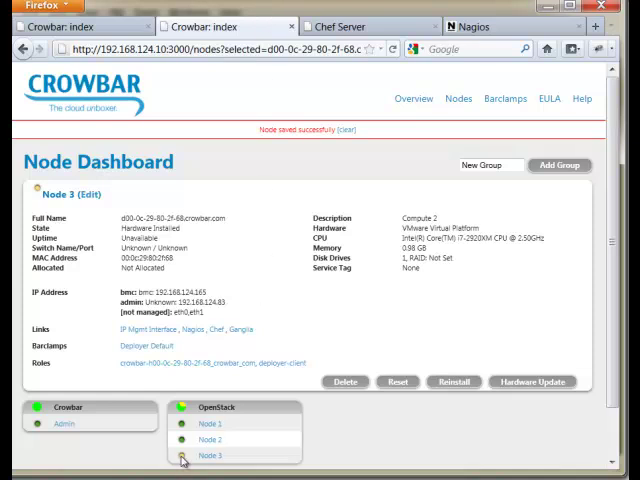
mouse_move(202, 424)
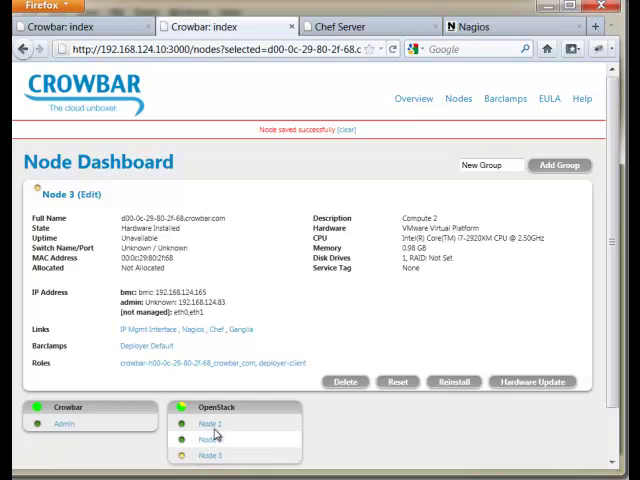
mouse_move(177, 468)
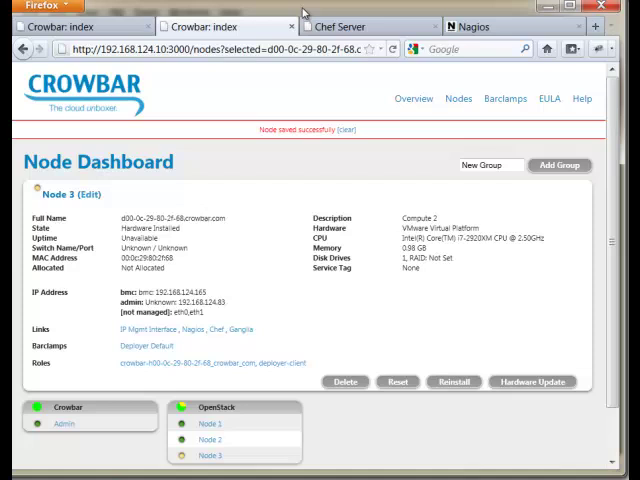
Maximize Firefox, open the OpenStack barclamp members, and expand Nova's pending proposal.
left_click(517, 97)
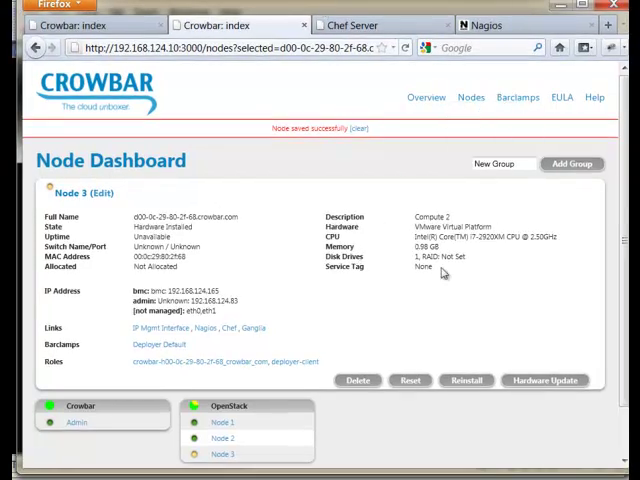
left_click(518, 97)
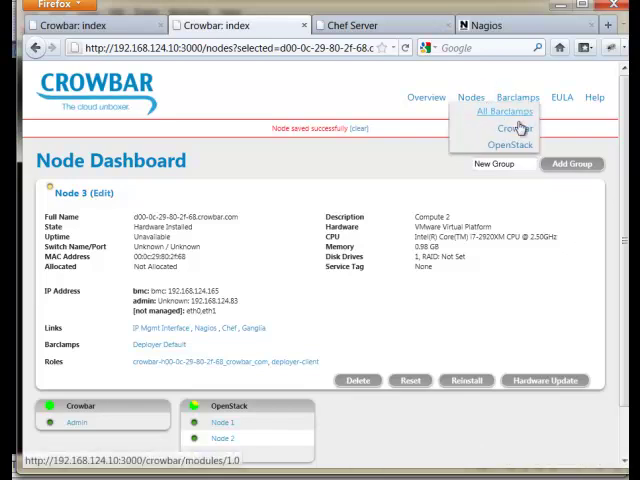
left_click(510, 144)
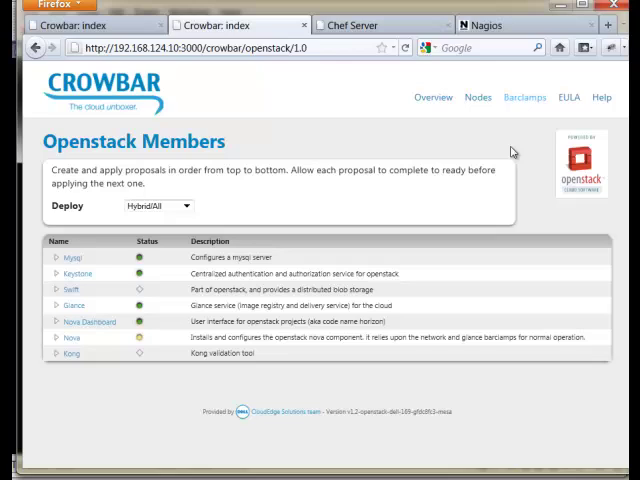
left_click(65, 337)
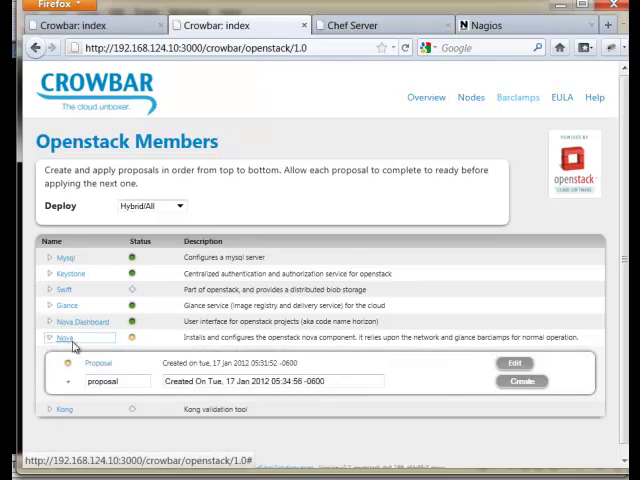
Remove Node 3 from the Nova compute role and apply the proposal.
left_click(514, 363)
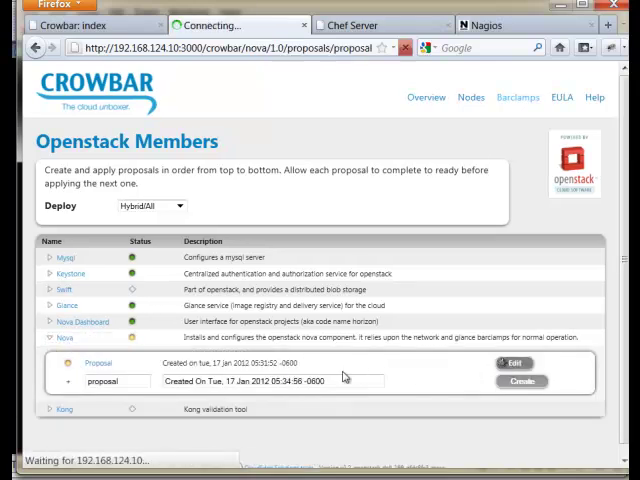
left_click(514, 363)
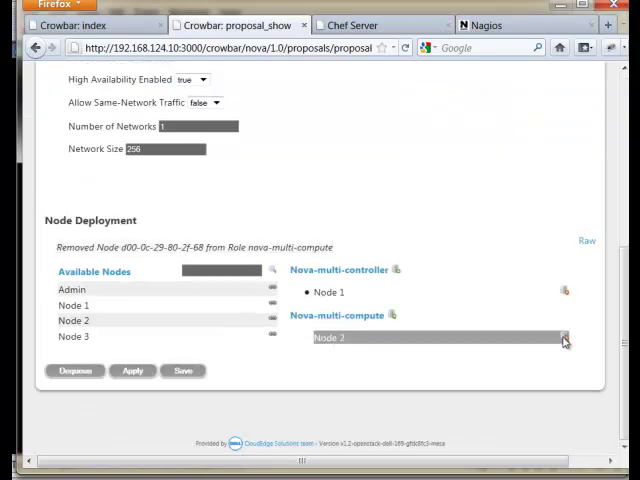
left_click(132, 371)
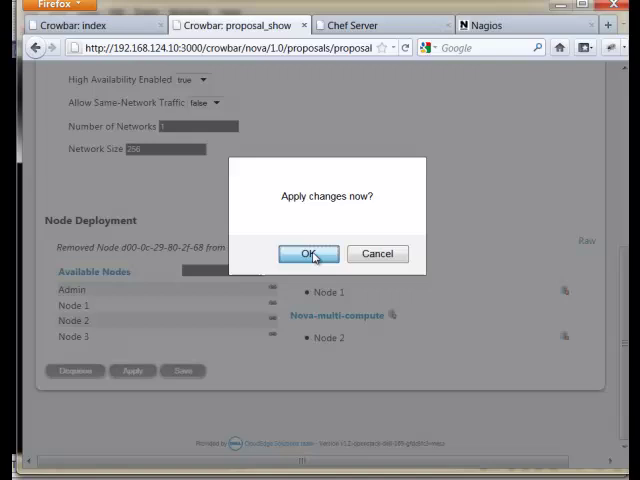
left_click(308, 253)
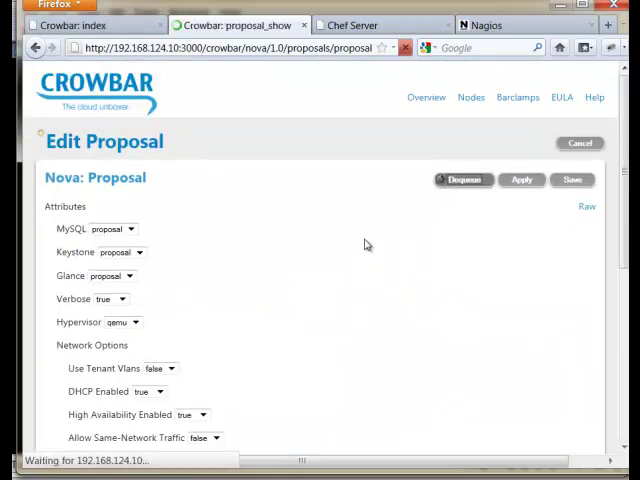
Re-apply the Nova proposal with Node 2 as sole compute and list OpenStack barclamps.
left_click(462, 180)
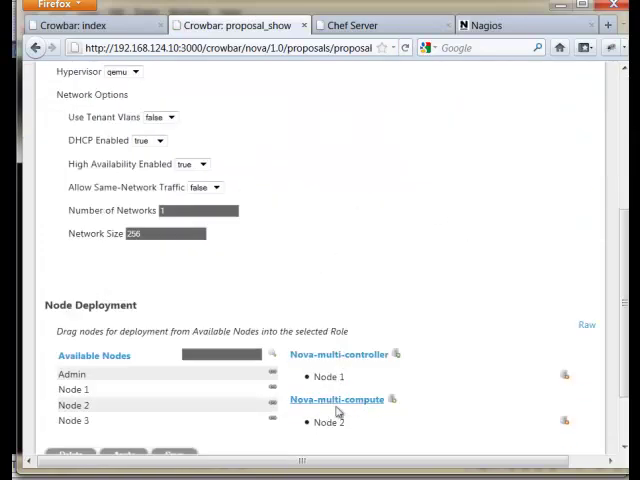
scroll("down", 3)
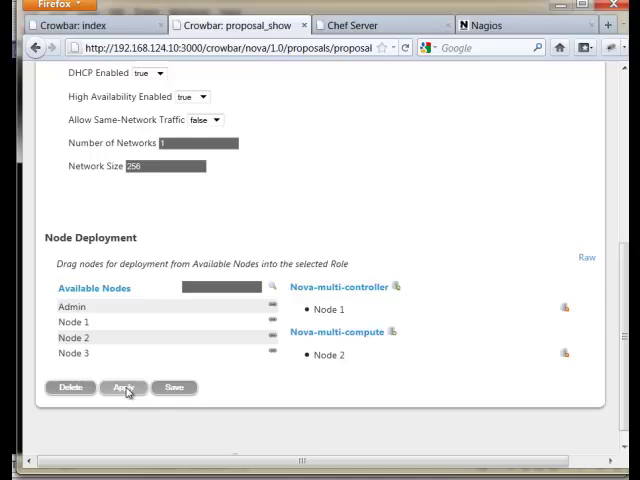
left_click(122, 388)
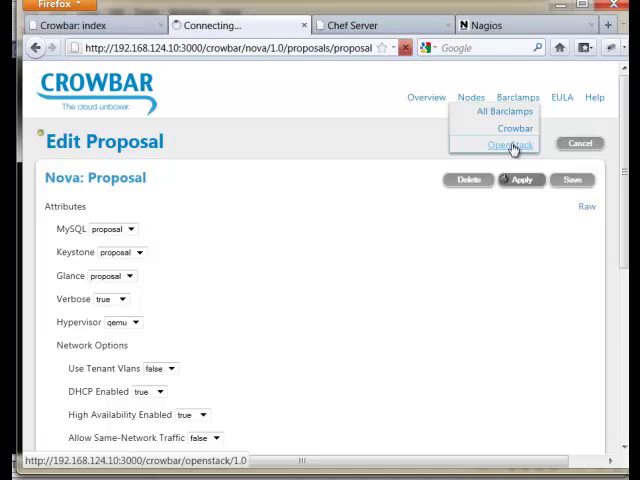
left_click(510, 144)
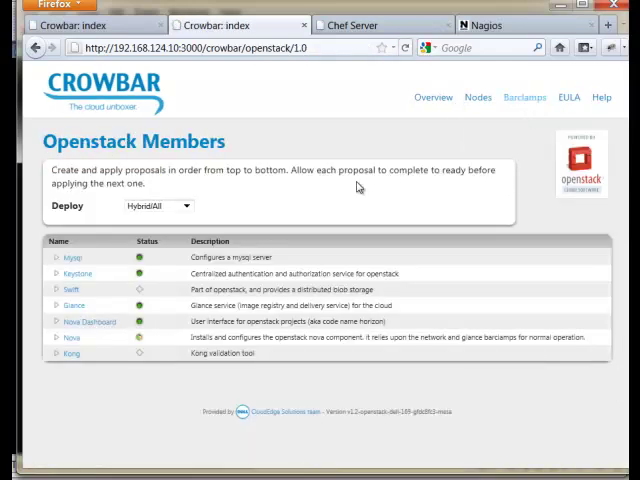
mouse_move(135, 345)
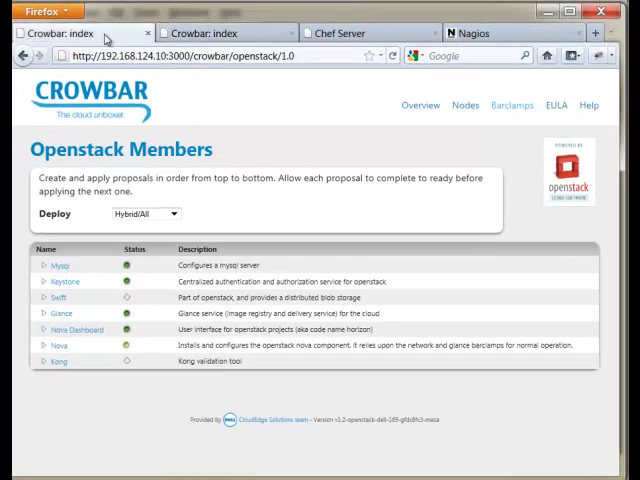
Check Nodes 1–3 under OpenStack on the dashboard, then view Nagios service status.
left_click(465, 104)
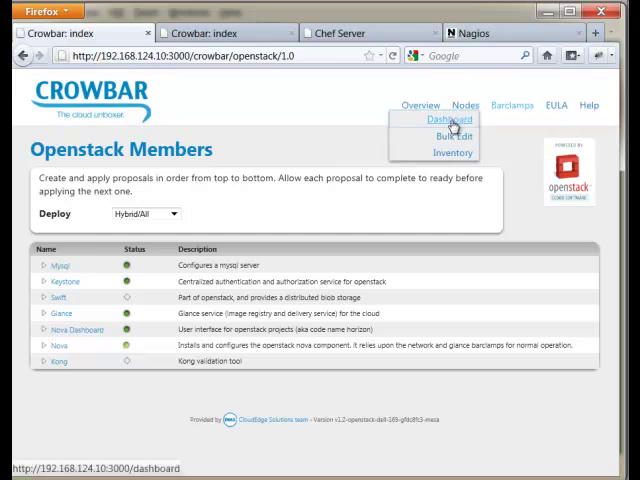
left_click(444, 120)
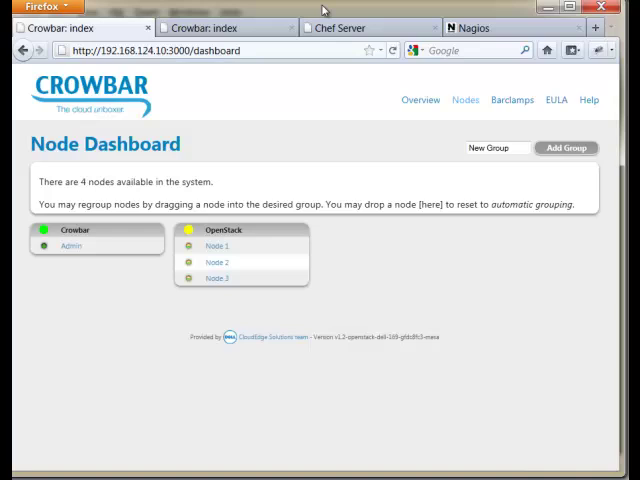
left_click(218, 245)
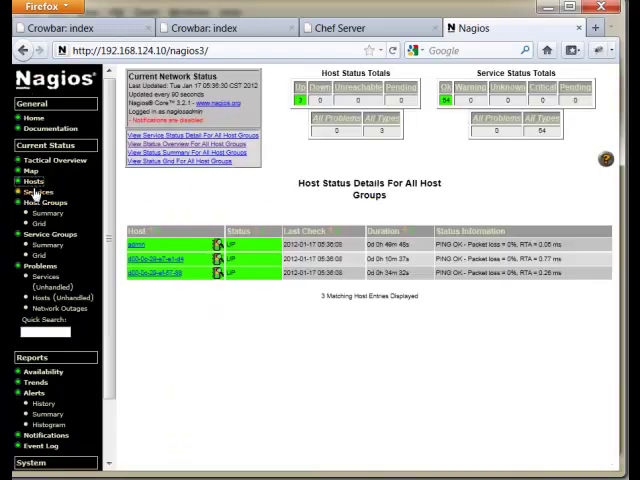
left_click(30, 191)
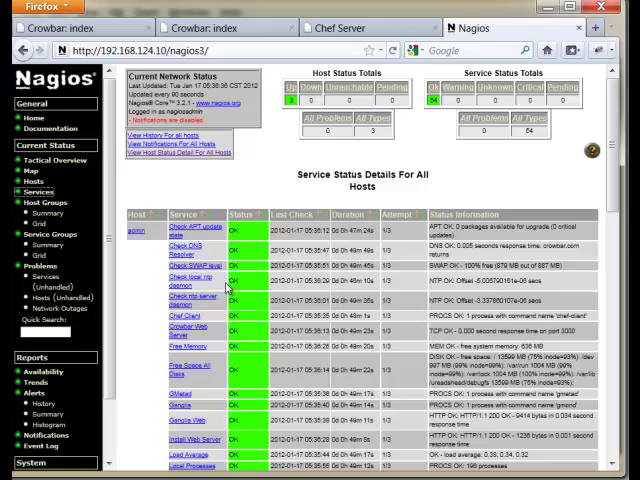
Scroll through the Nagios service status list, confirming every check reports OK.
scroll("down", 3)
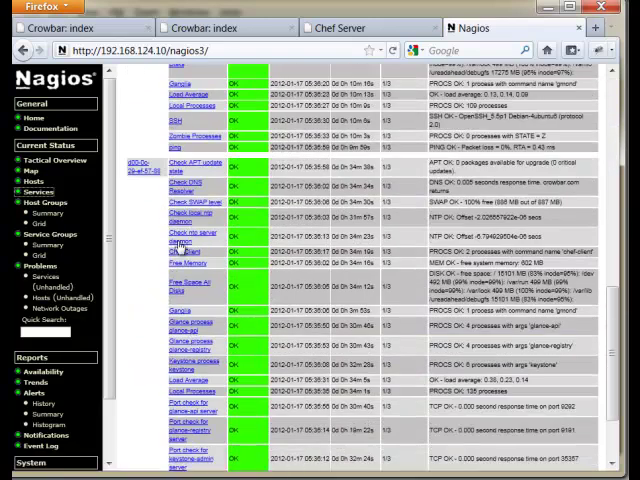
scroll("down", 3)
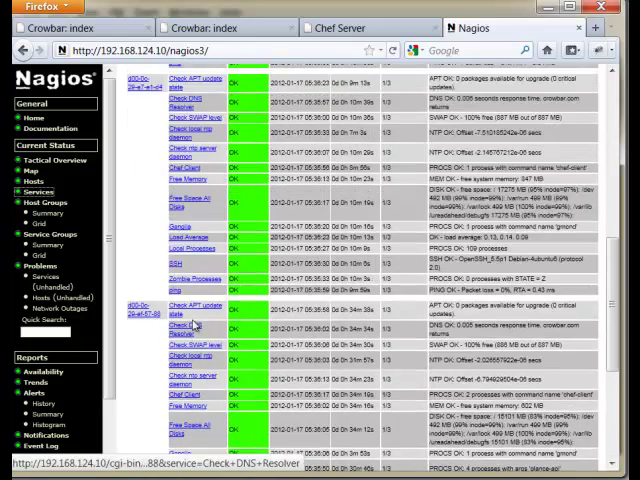
scroll("down", 3)
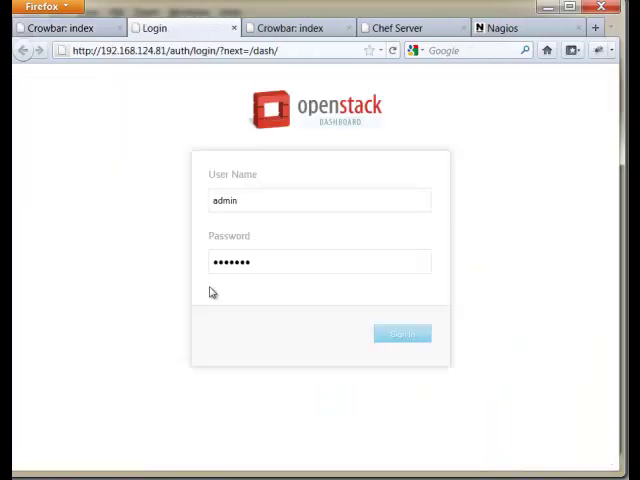
Sign in to the OpenStack Dashboard as admin and bring the dashboard tab forward.
left_click(402, 333)
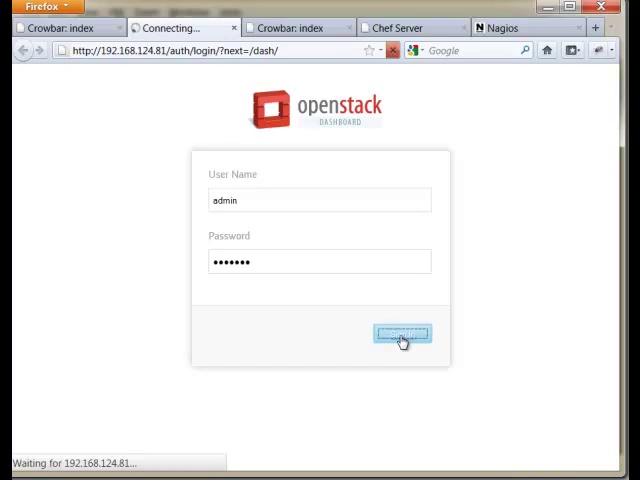
left_click(402, 334)
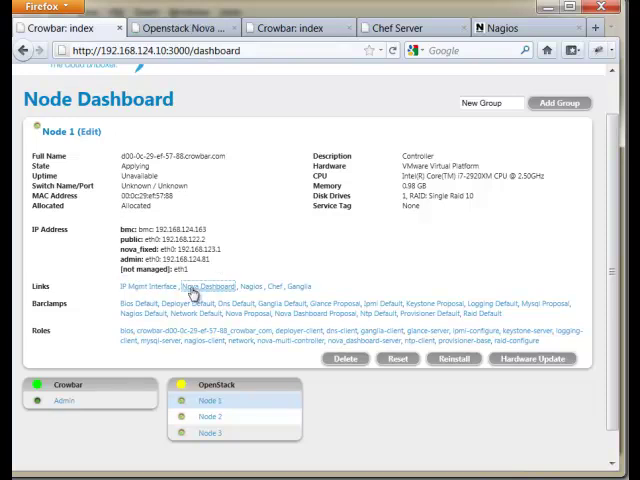
mouse_move(207, 287)
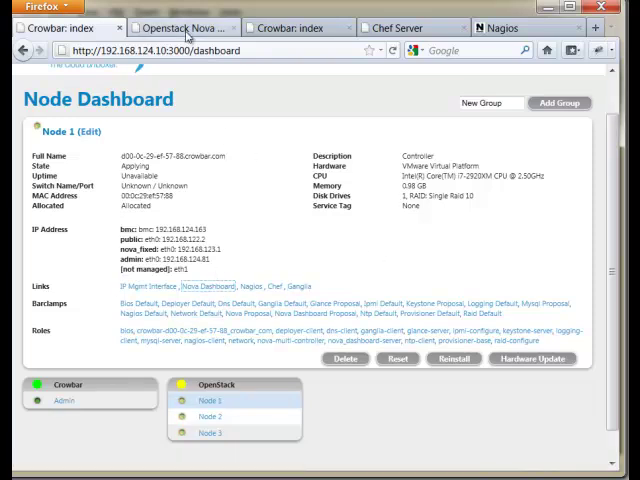
left_click(185, 27)
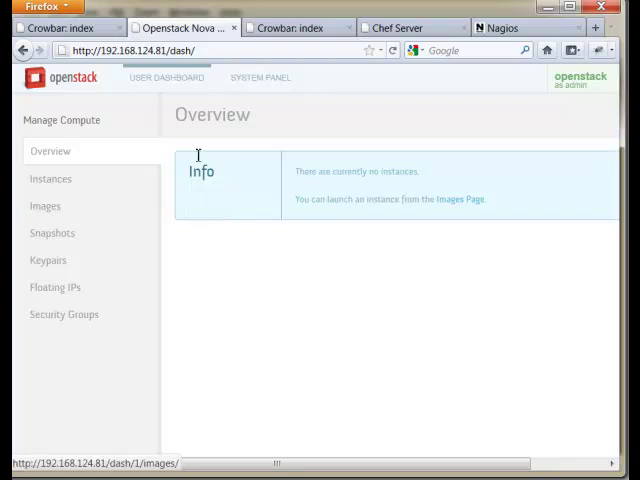
left_click(260, 78)
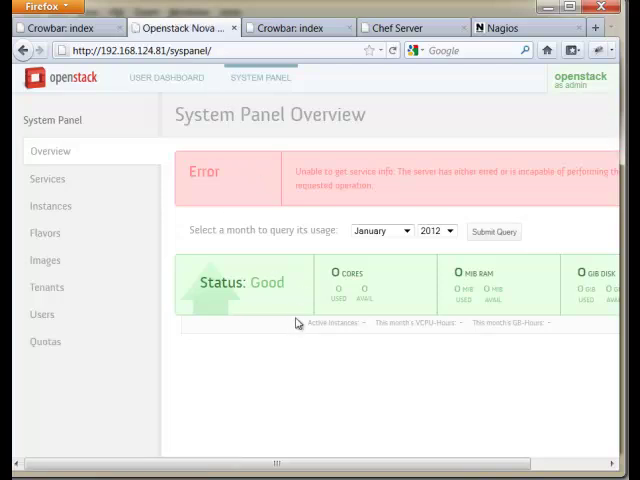
mouse_move(407, 290)
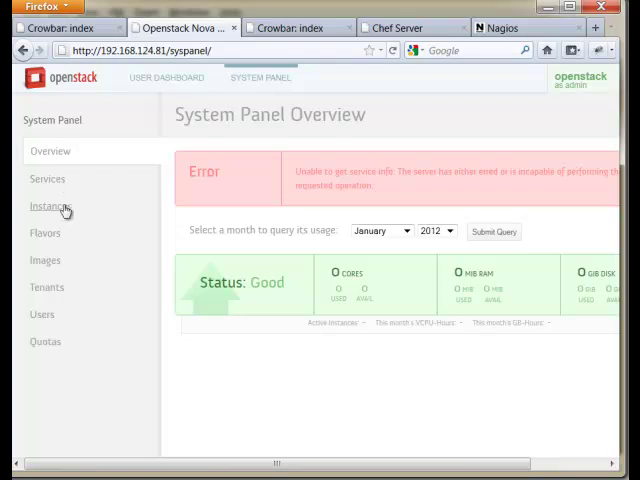
left_click(47, 178)
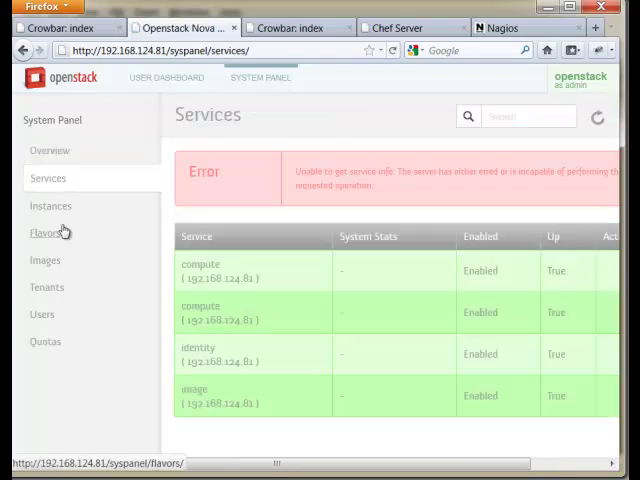
left_click(51, 205)
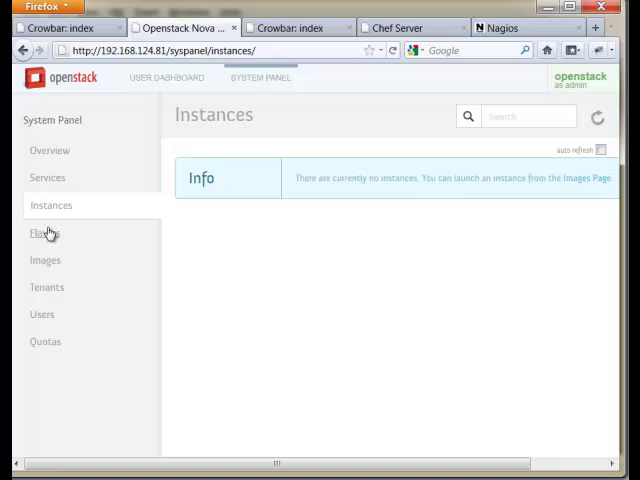
left_click(44, 232)
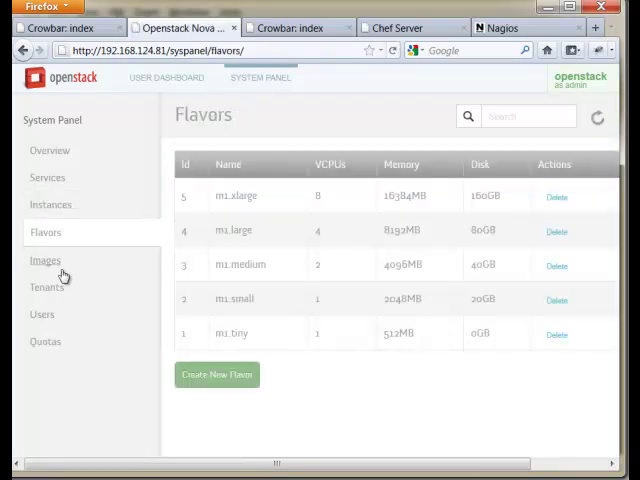
left_click(45, 259)
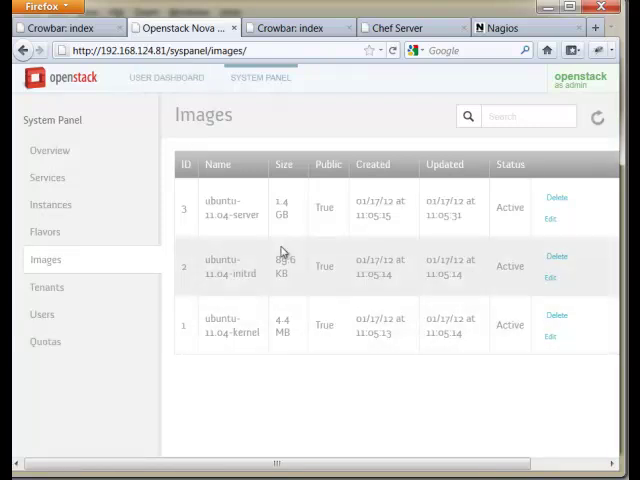
mouse_move(207, 215)
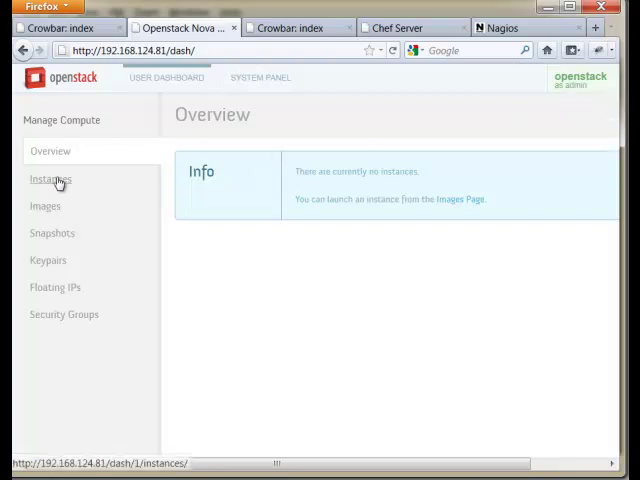
List the available images and launch an instance from ubuntu-11.04-server.
left_click(45, 205)
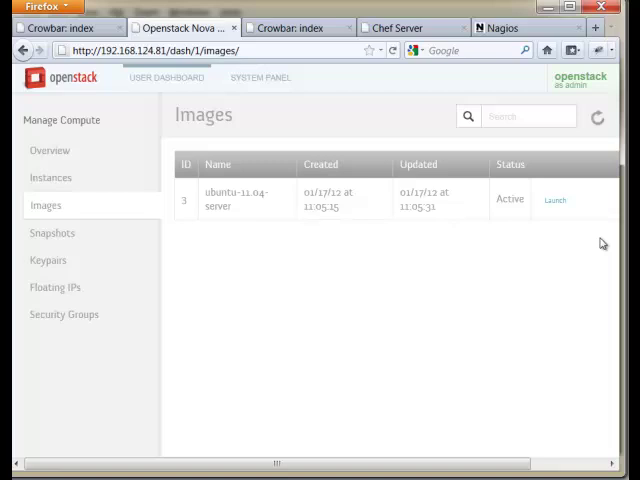
left_click(65, 27)
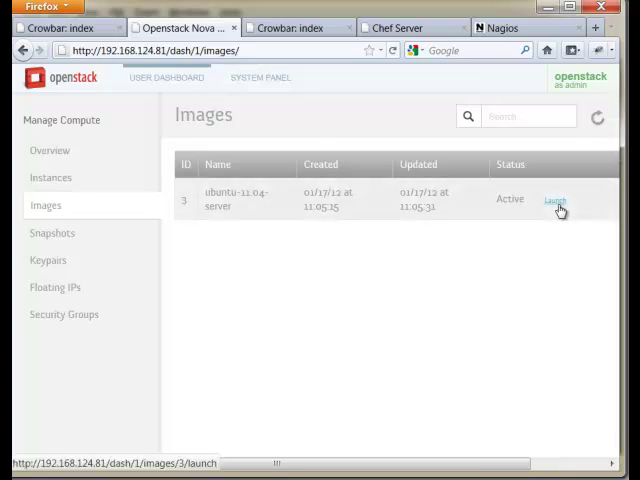
left_click(259, 78)
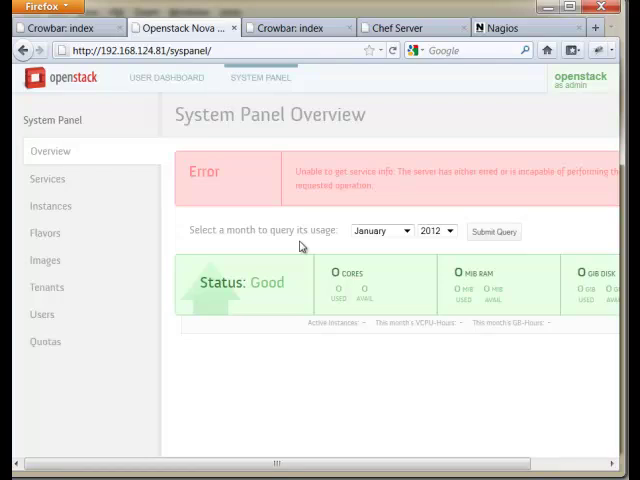
mouse_move(303, 247)
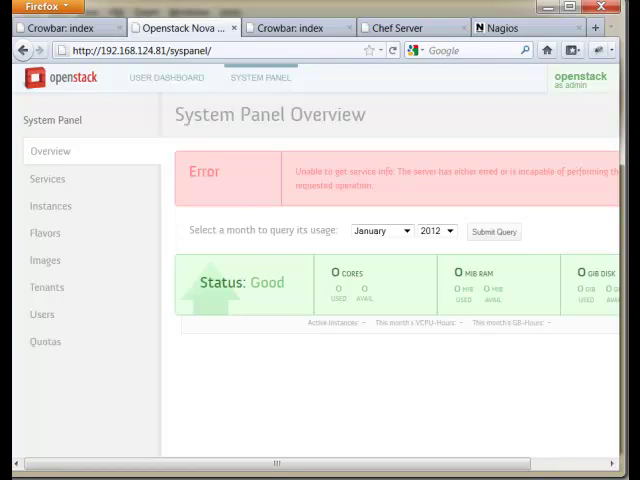